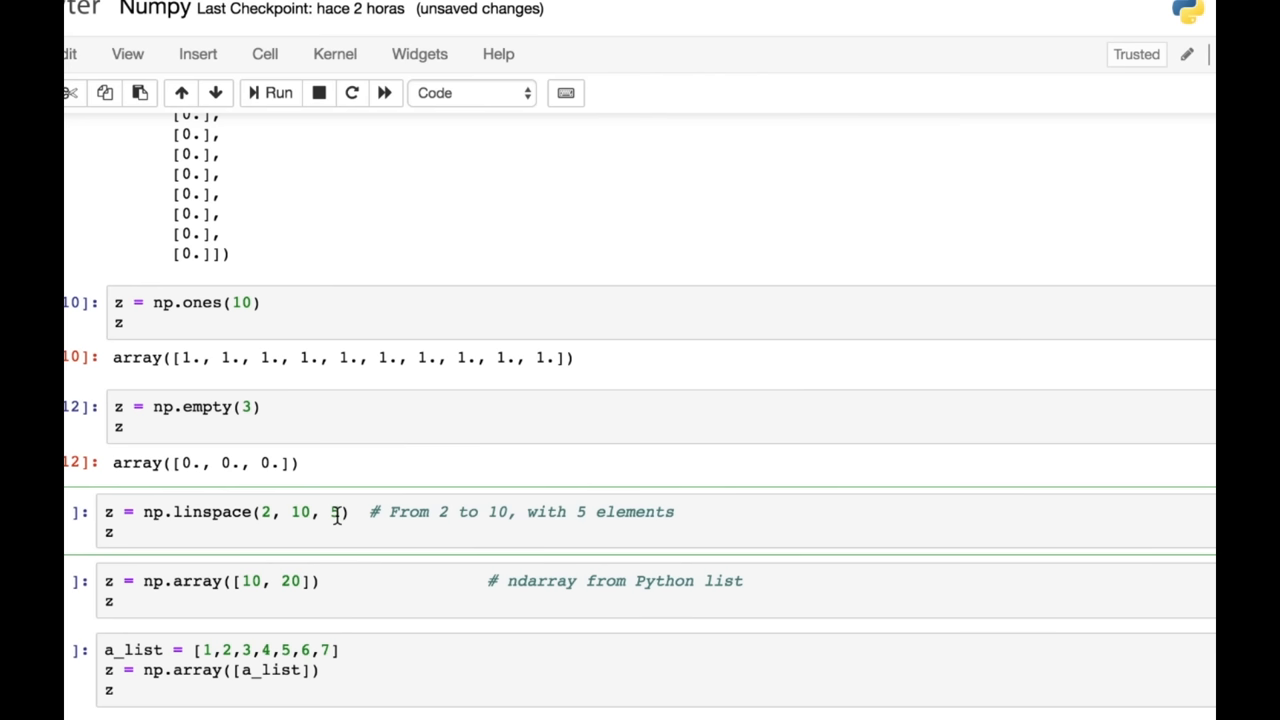
# Step: Run the np.linspace(2, 10, 5) cell to produce array([2., 4., 6., 8., 10.])
pyautogui.click(116, 538)
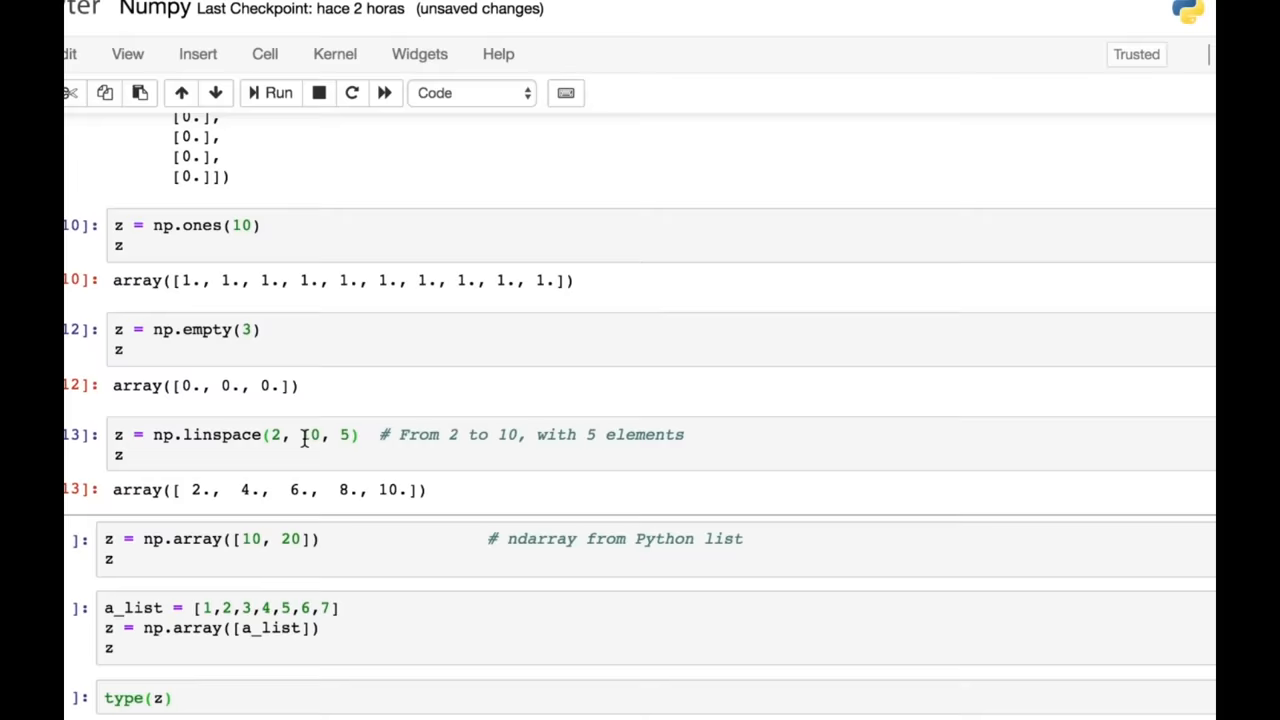
pyautogui.scroll(-3)
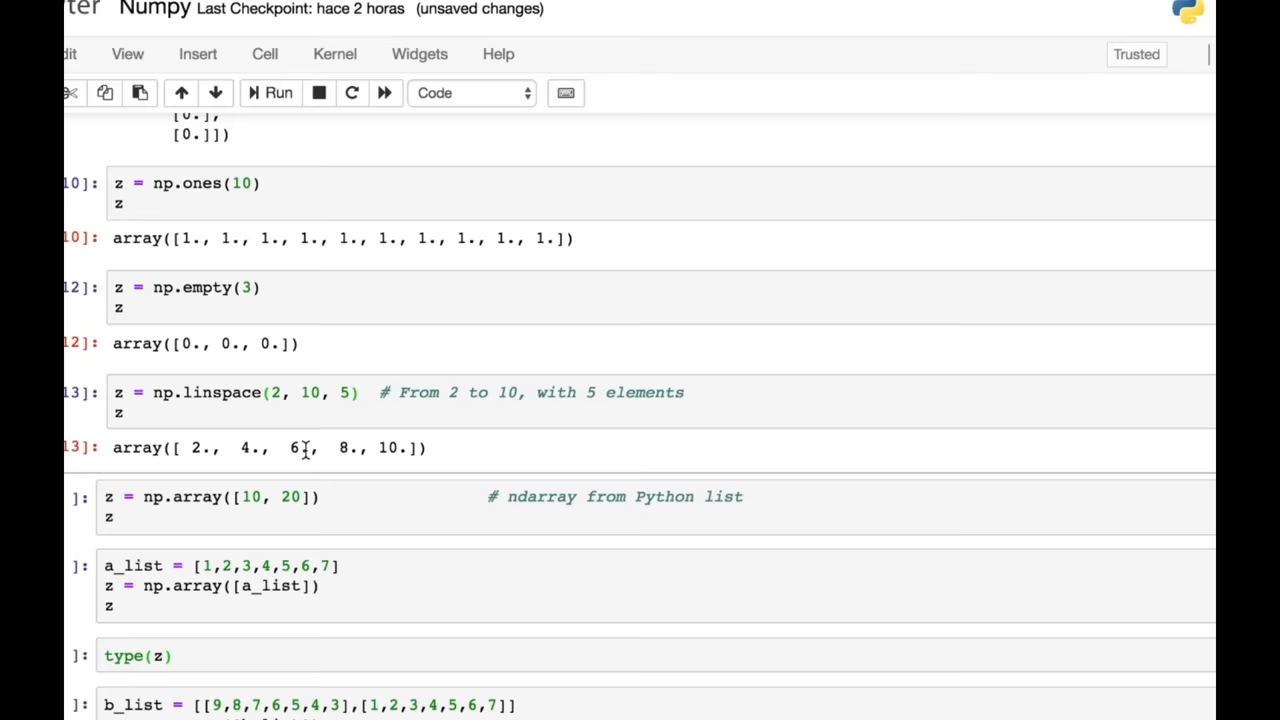